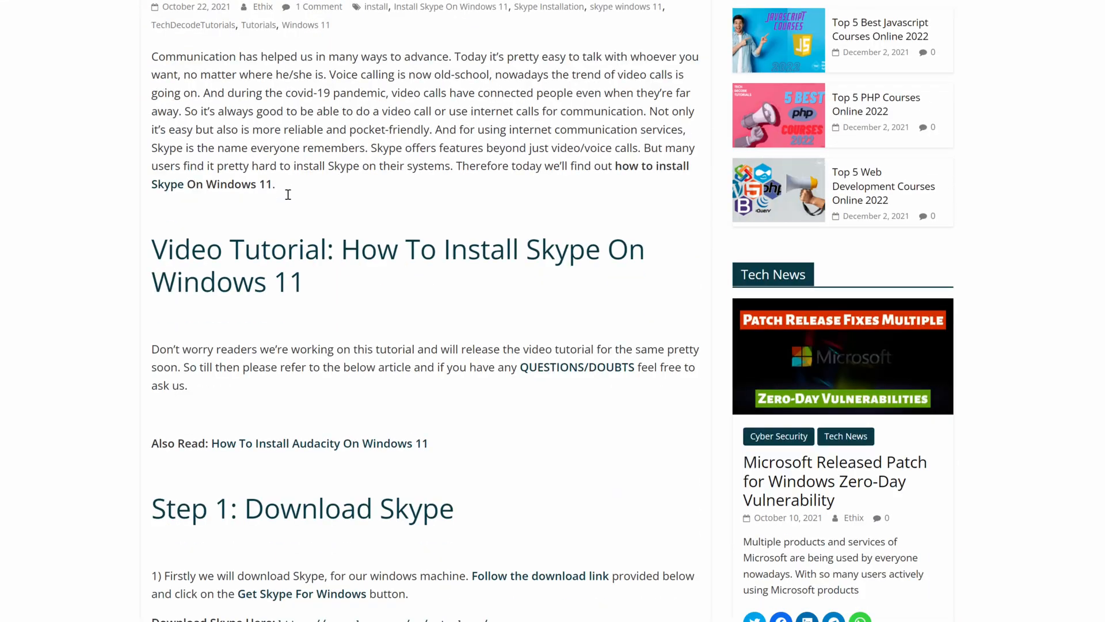
pyautogui.scroll(-3)
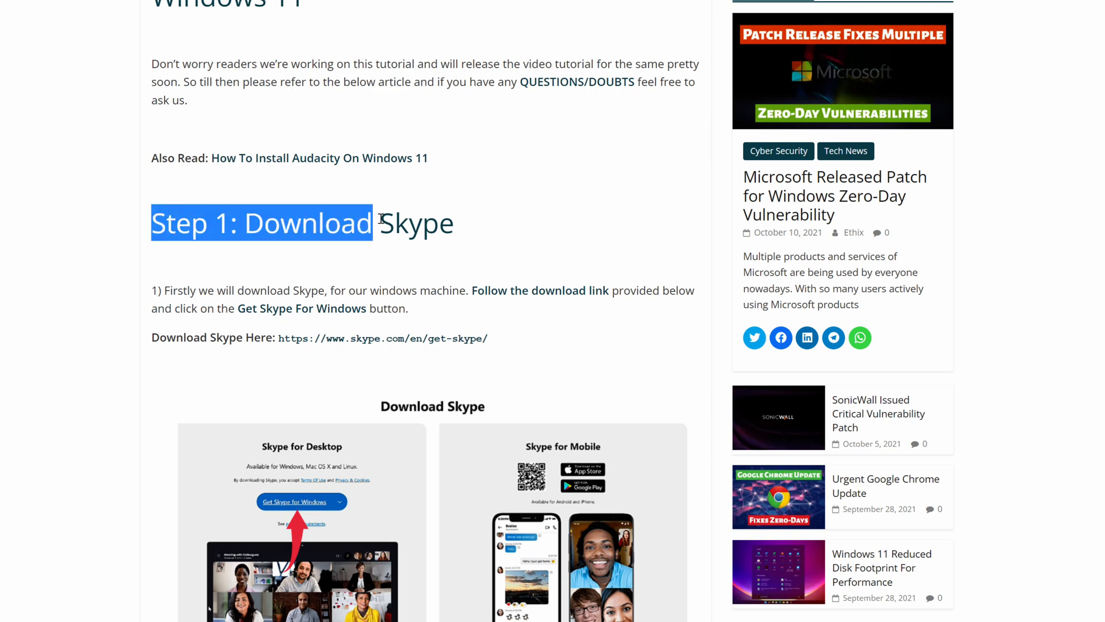
pyautogui.scroll(-3)
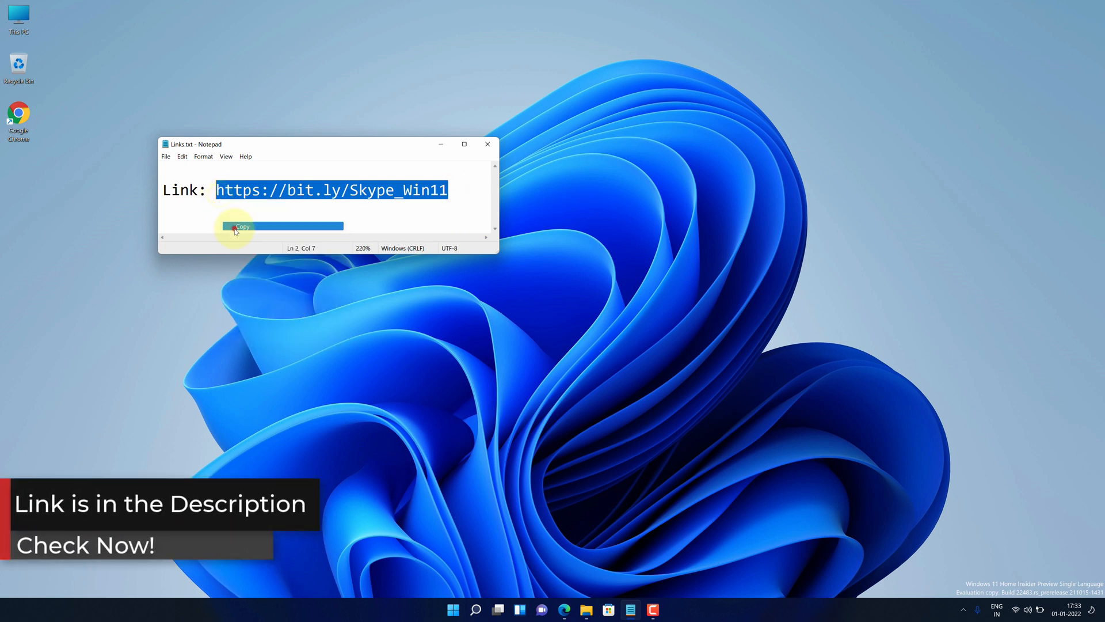
pyautogui.click(243, 225)
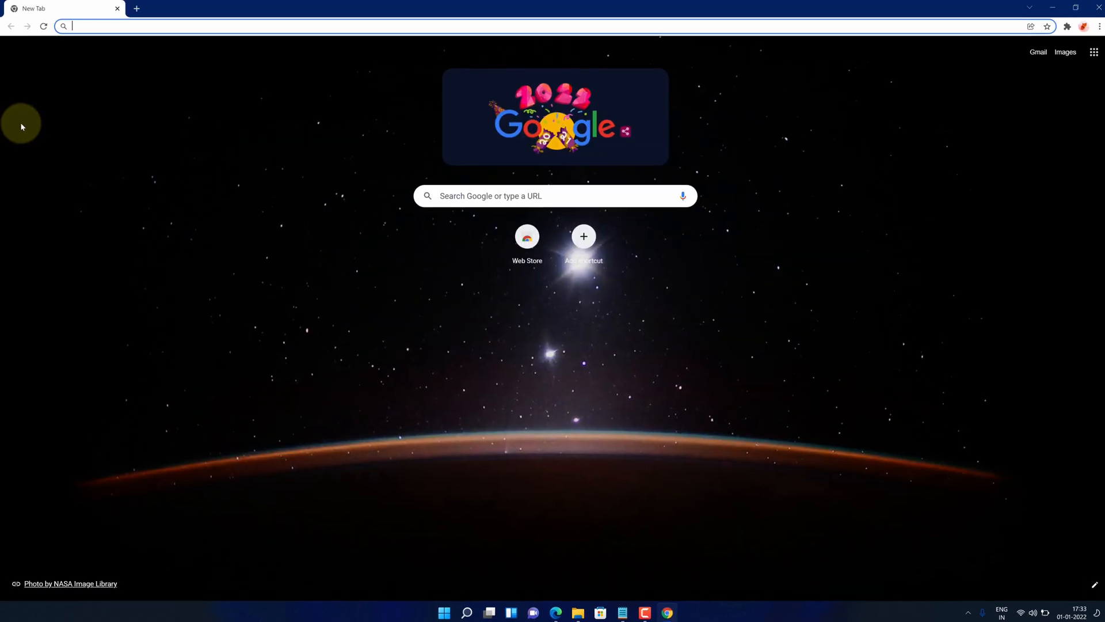
# Paste and go to the copied bit.ly link in the new Chrome tab's address bar
pyautogui.rightClick(106, 27)
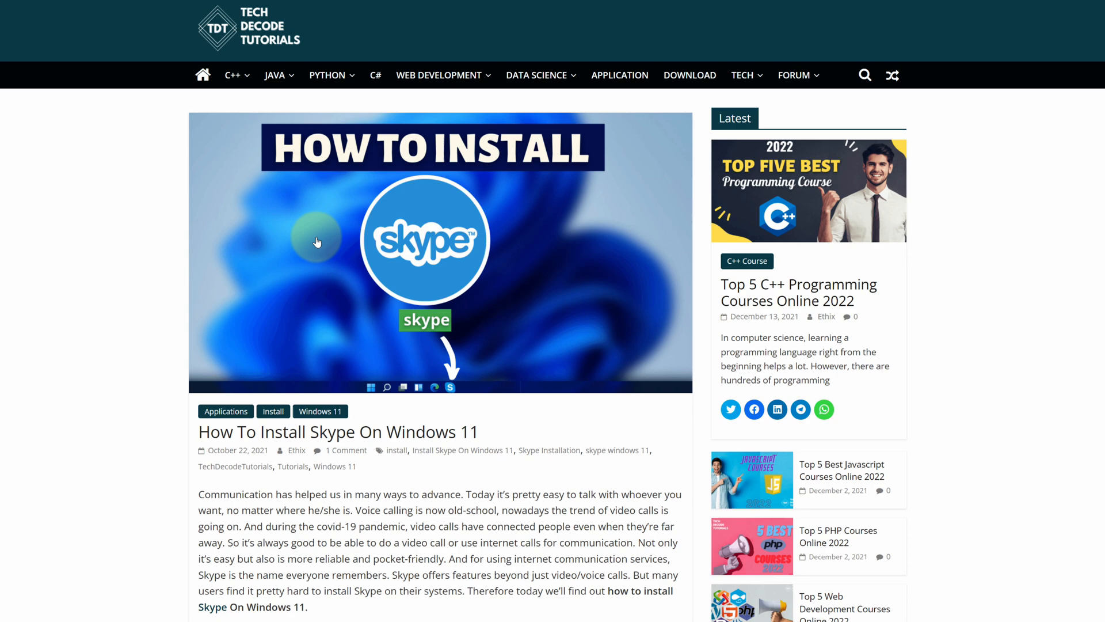
# Scroll the article to the Step 1: Download Skype section with its skype.com link
pyautogui.scroll(-3)
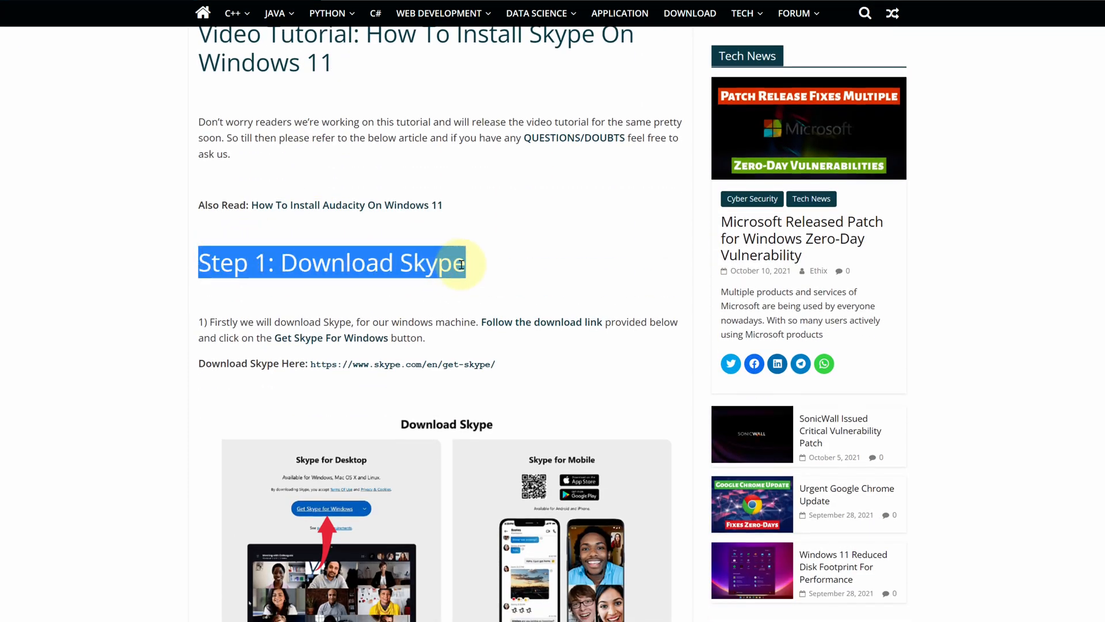
pyautogui.scroll(-3)
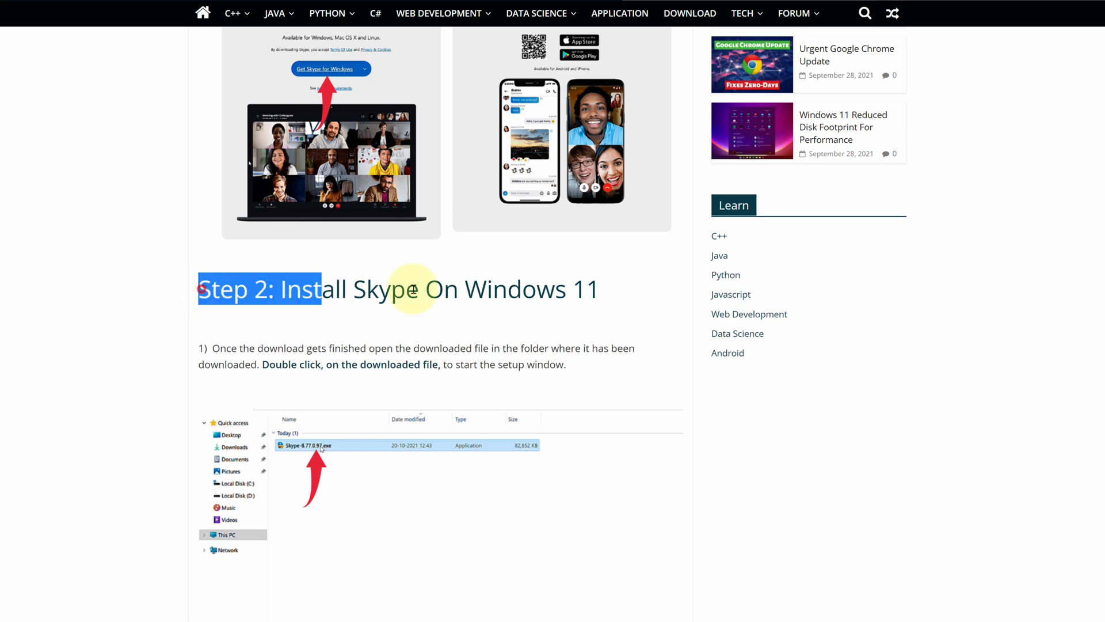
pyautogui.scroll(3)
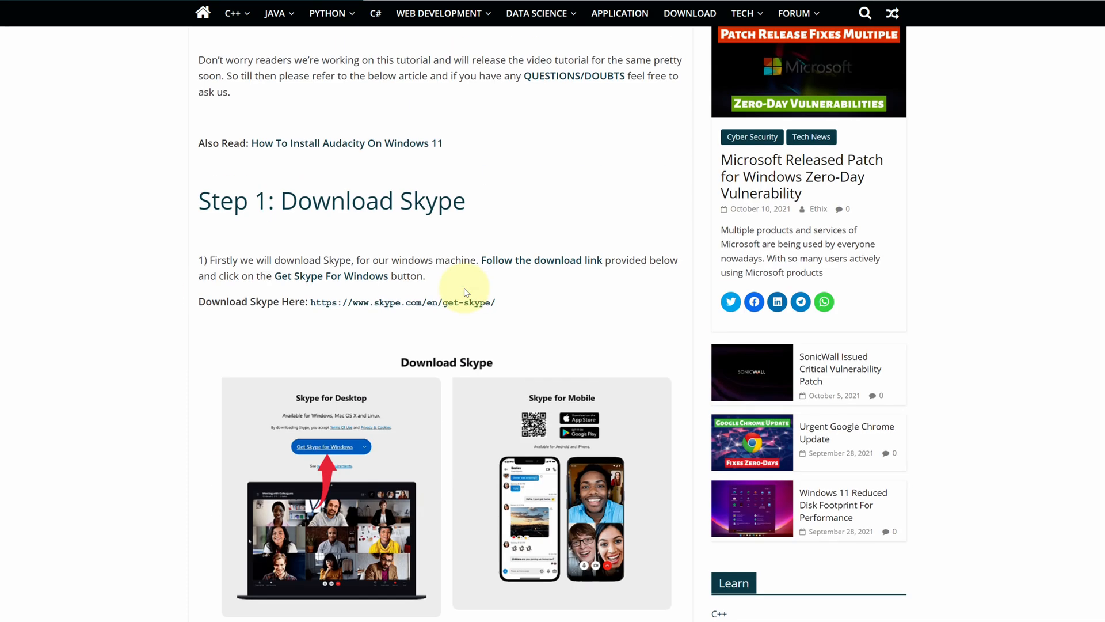
pyautogui.doubleClick(230, 200)
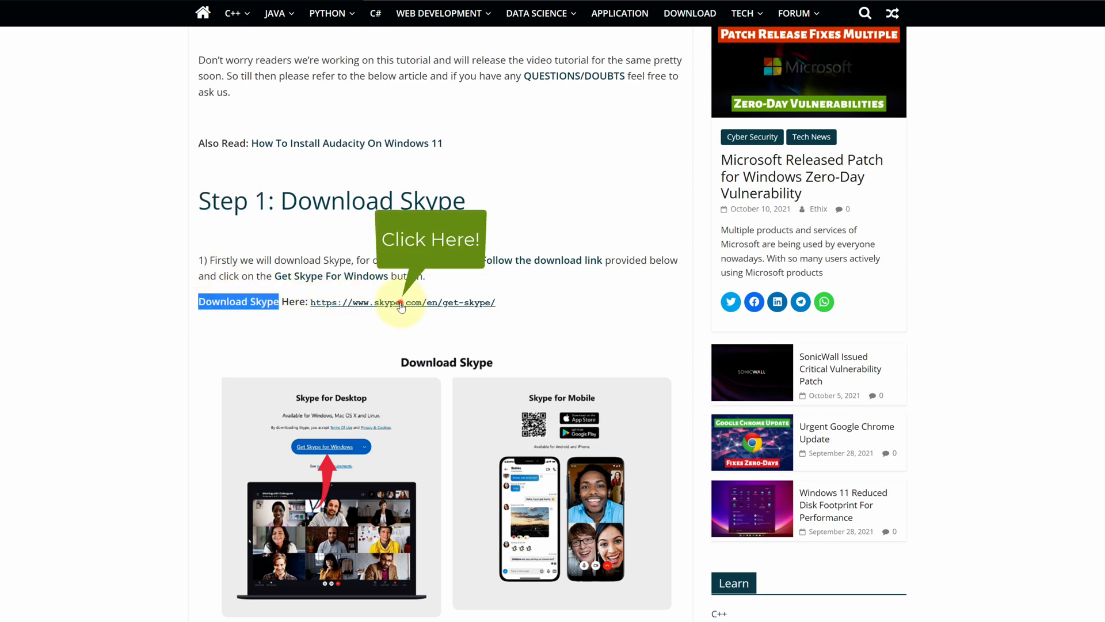
# Download the Skype-8.77.0.97.exe installer via Get Skype for Windows on skype.com
pyautogui.click(402, 301)
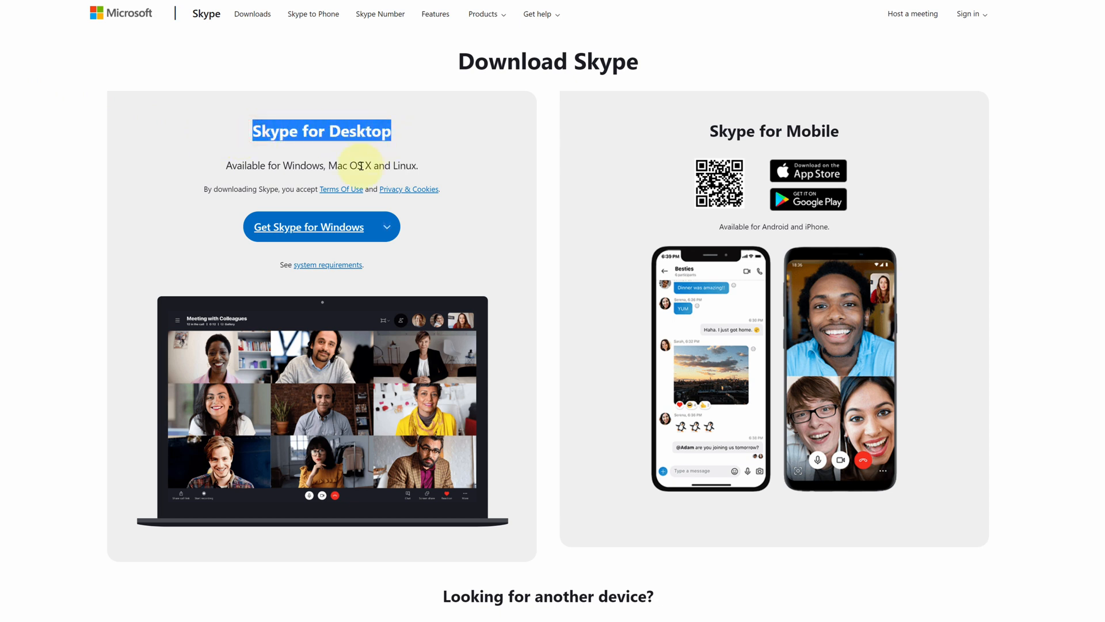
pyautogui.moveTo(319, 240)
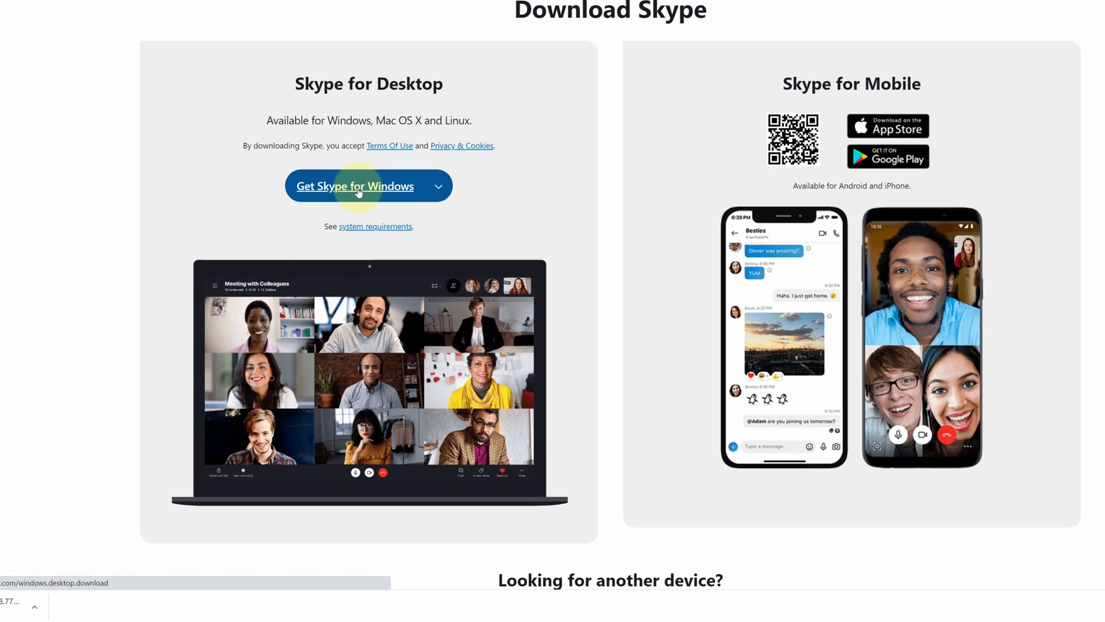
pyautogui.click(368, 185)
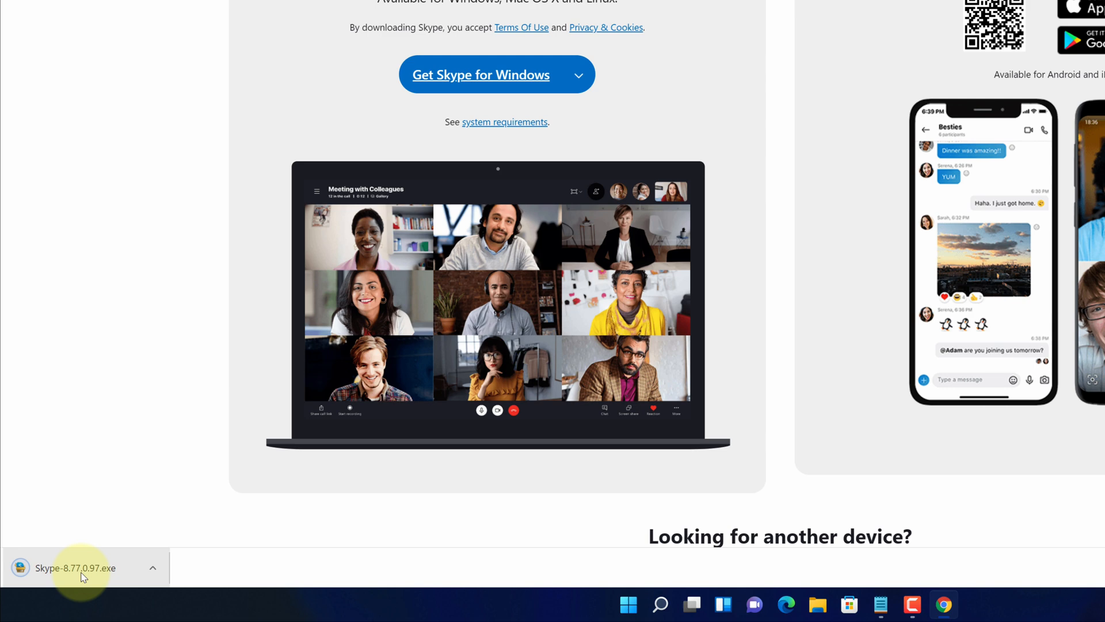
pyautogui.click(152, 567)
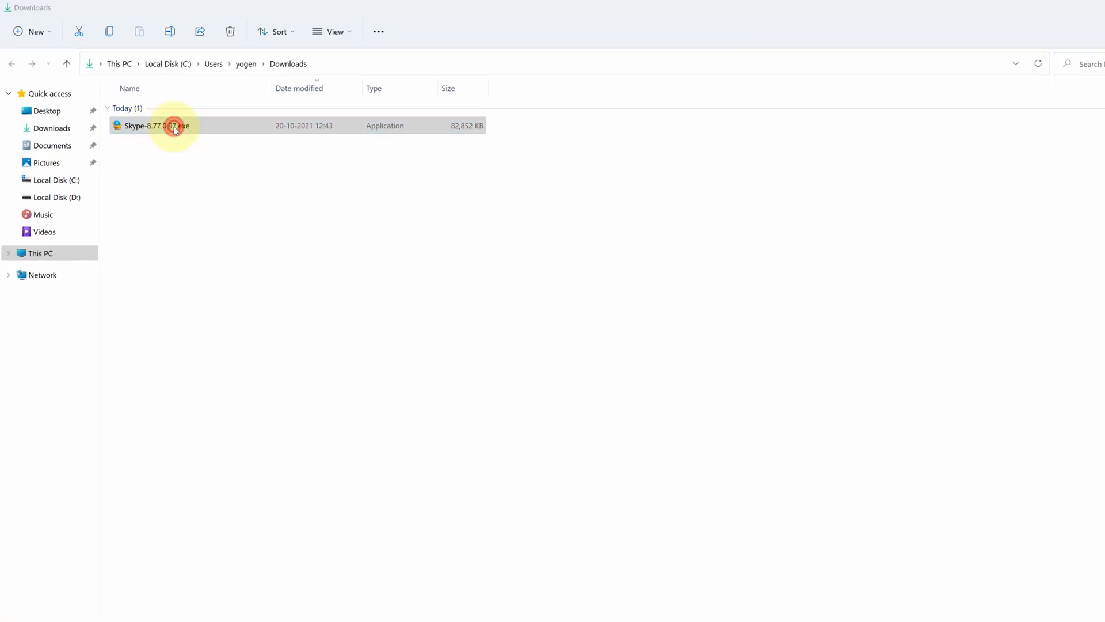
# Run Skype-8.77.0.97.exe from the Downloads folder to start the setup wizard
pyautogui.doubleClick(174, 128)
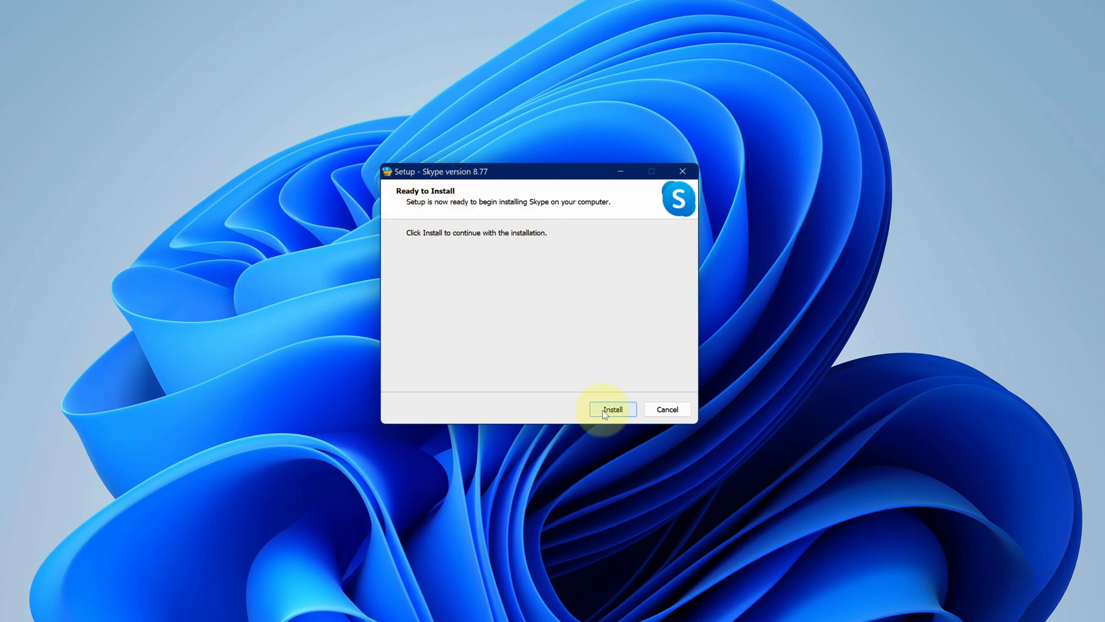
# Start the Skype 8.77 installation from the Setup - Skype window
pyautogui.click(612, 410)
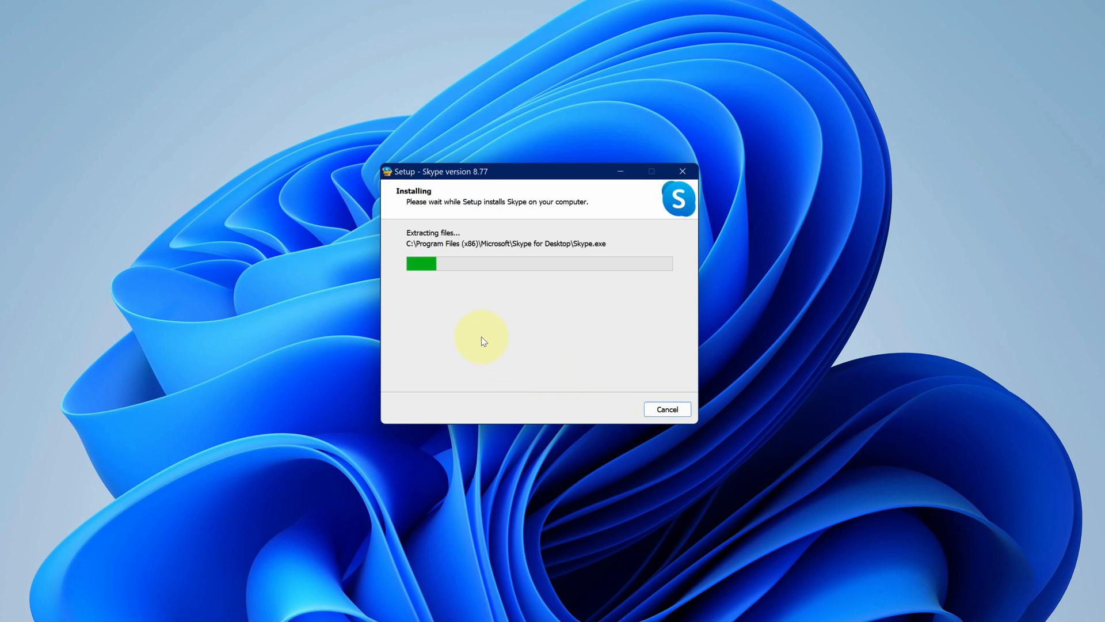
pyautogui.moveTo(536, 315)
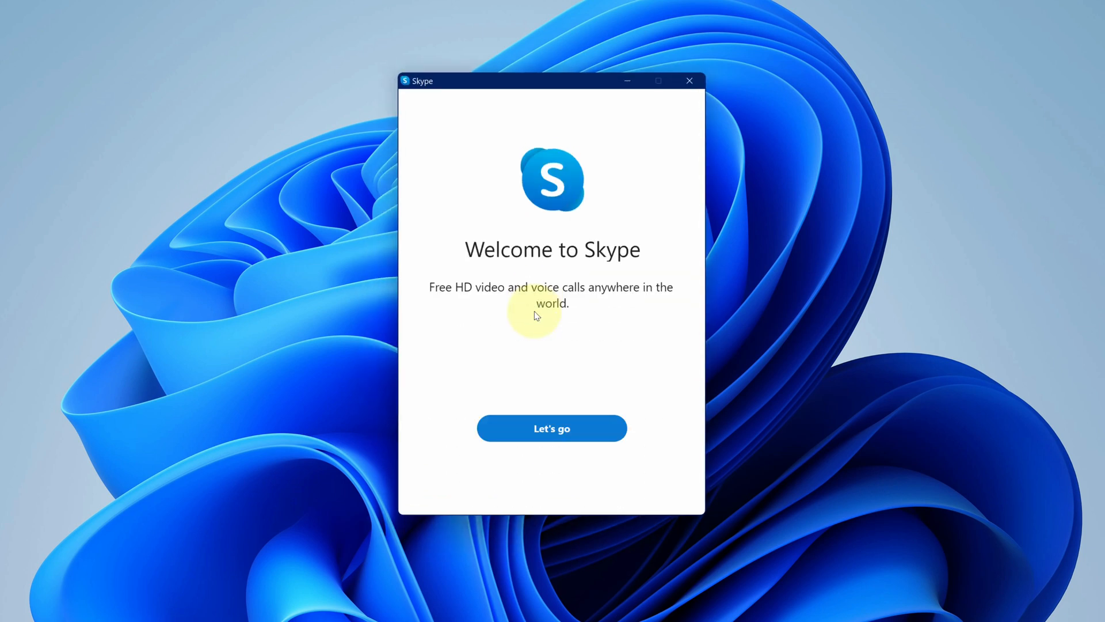
pyautogui.moveTo(629, 266)
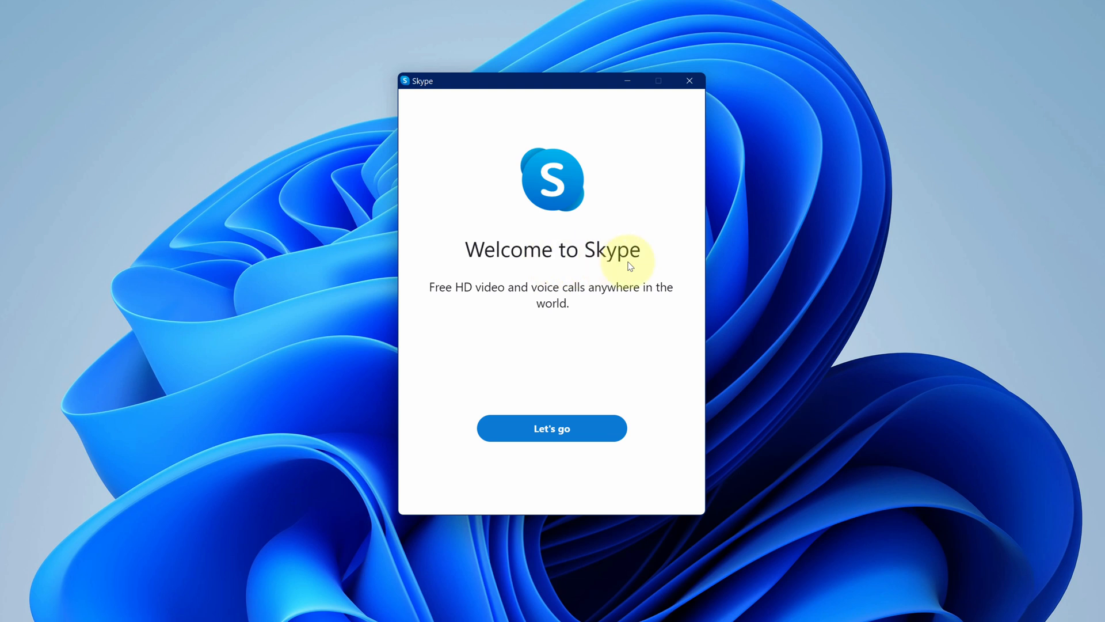
# Sign in with the listed Microsoft account, skip the profile picture, accept the contacts notice
pyautogui.click(551, 428)
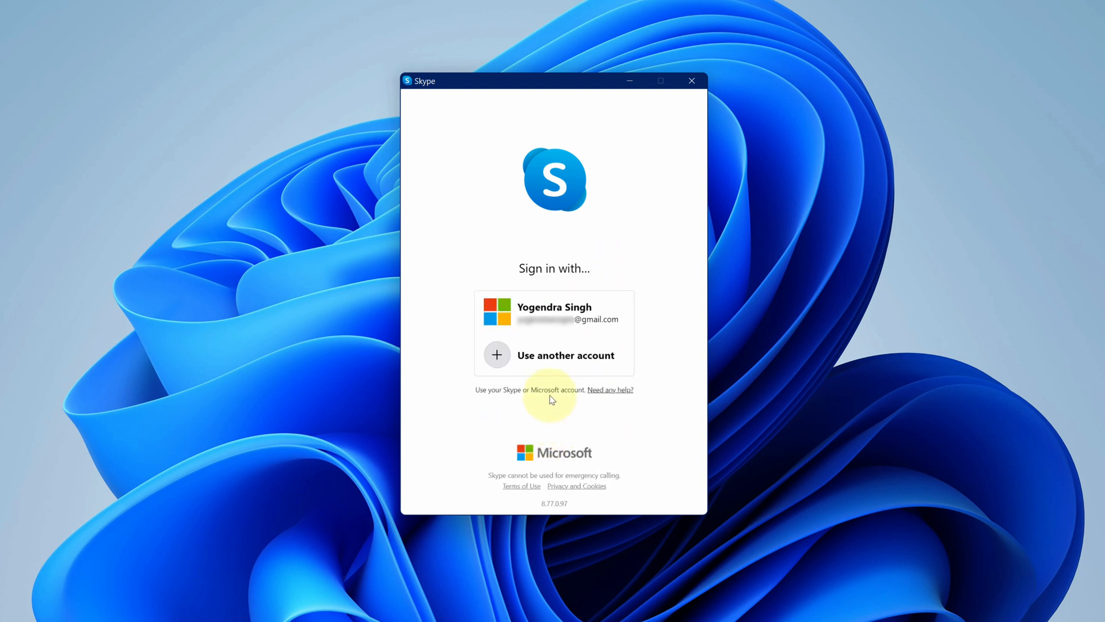
pyautogui.click(554, 312)
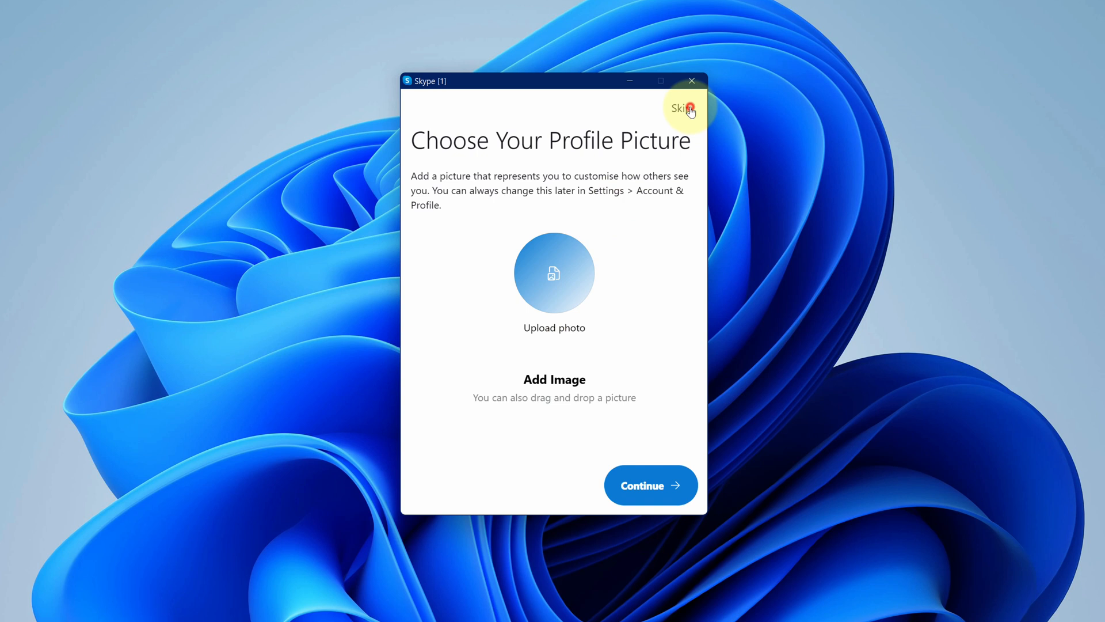
pyautogui.click(681, 108)
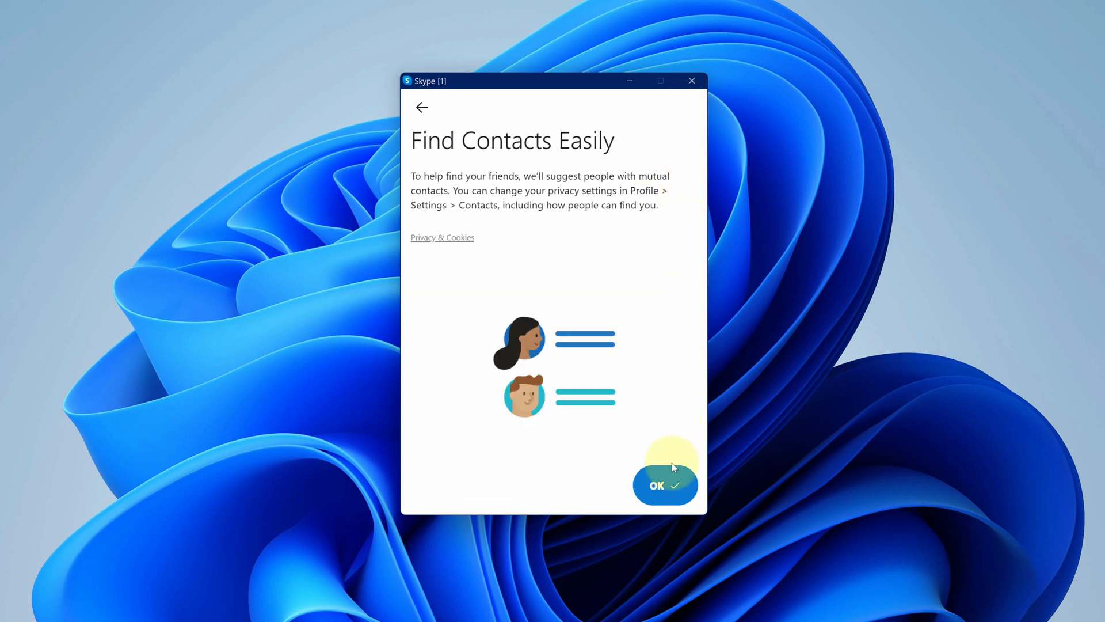
pyautogui.click(664, 485)
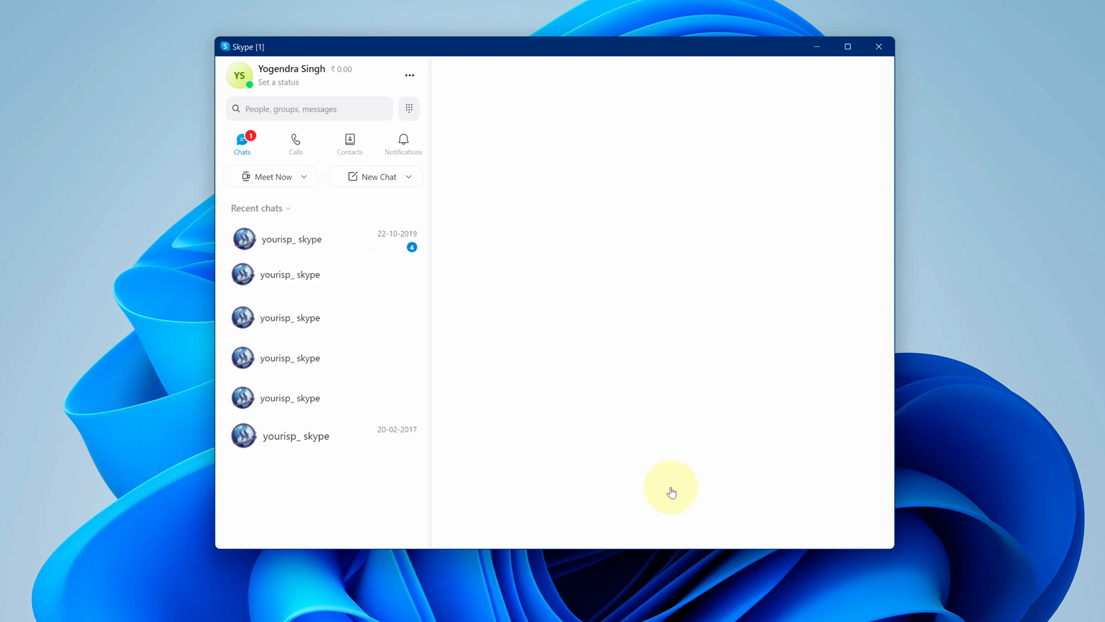